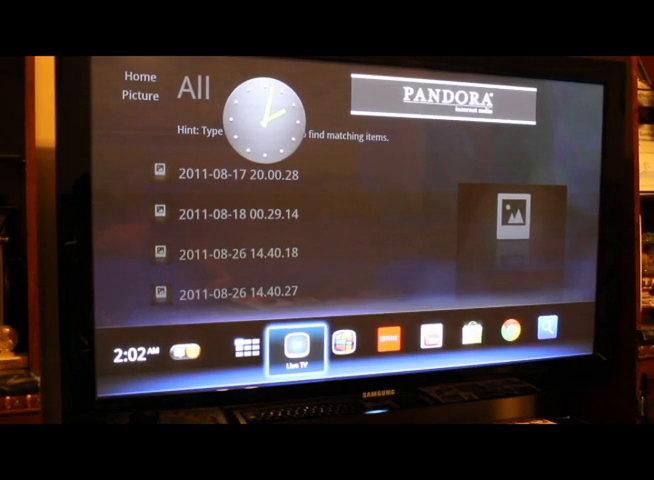
# Open the All Apps list and launch Netflix to its Recently Watched and Top 10 menu
pyautogui.click(245, 348)
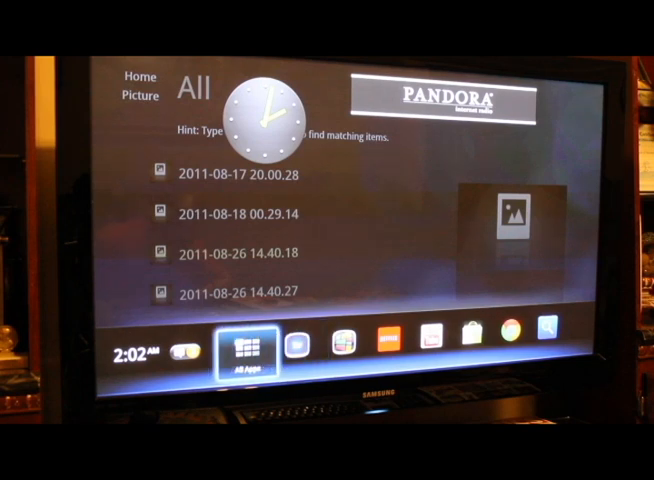
pyautogui.click(300, 350)
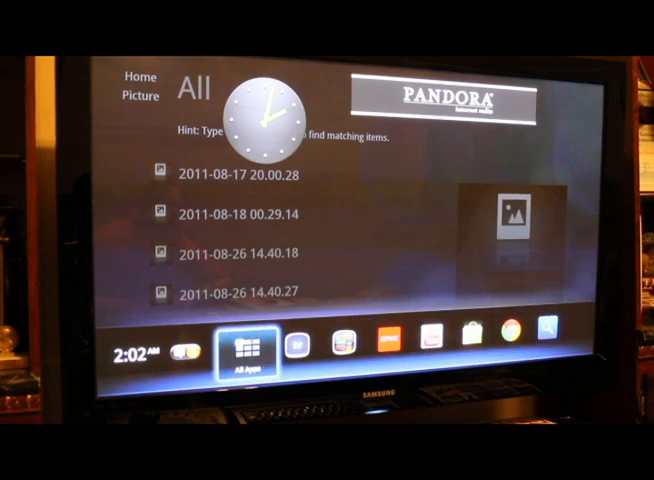
pyautogui.click(247, 349)
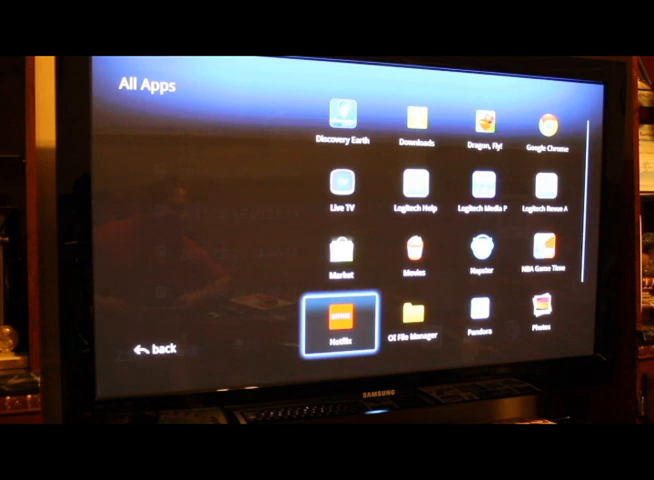
pyautogui.click(342, 328)
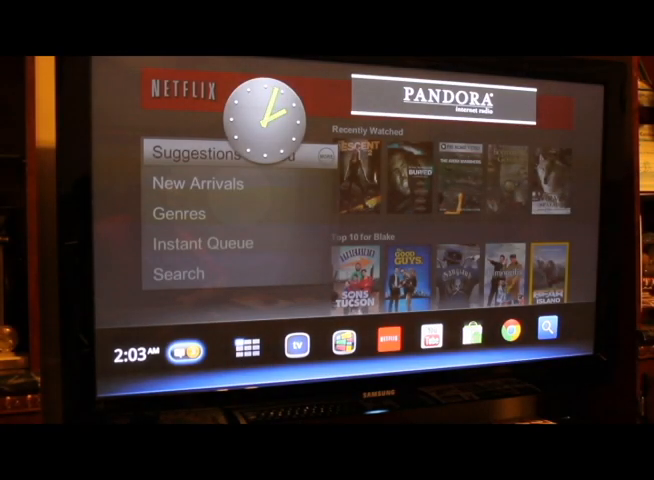
pyautogui.click(297, 350)
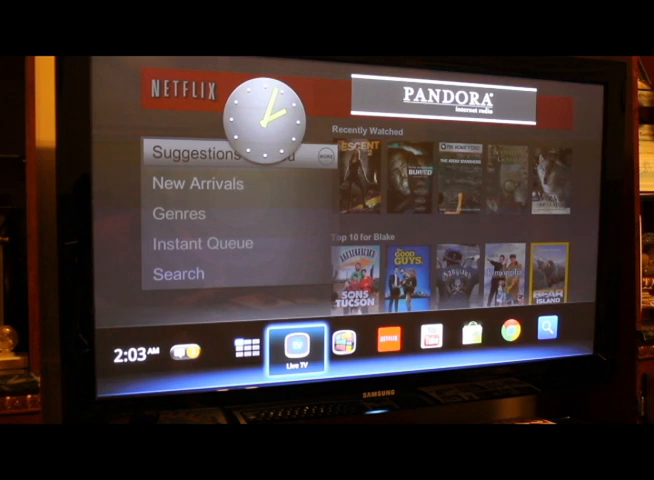
pyautogui.click(245, 348)
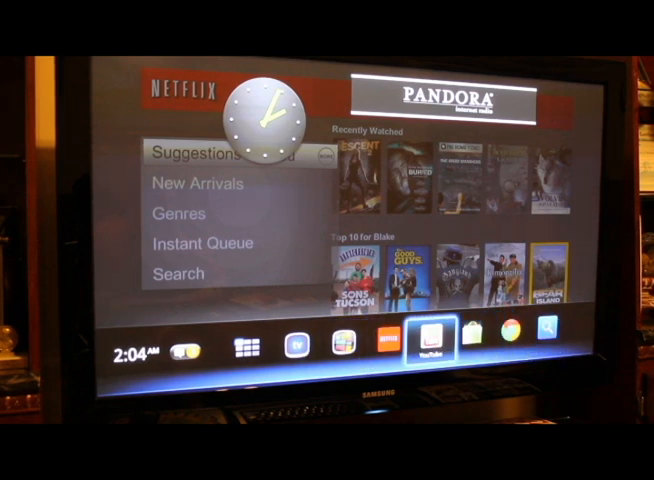
pyautogui.click(247, 347)
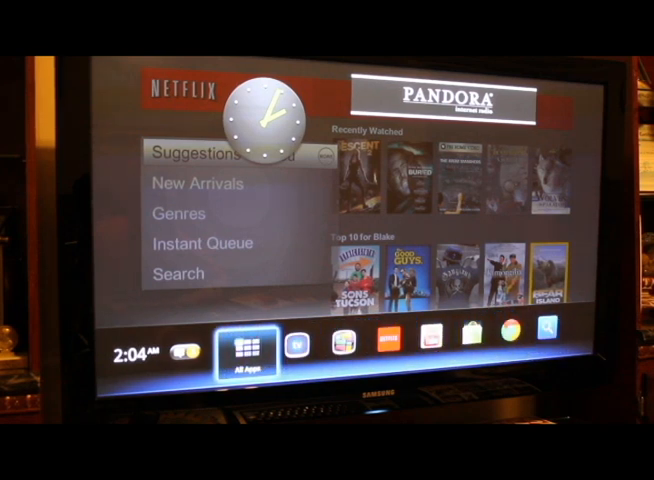
# Open the All Apps grid, scroll through it, and focus the Market tile
pyautogui.click(248, 350)
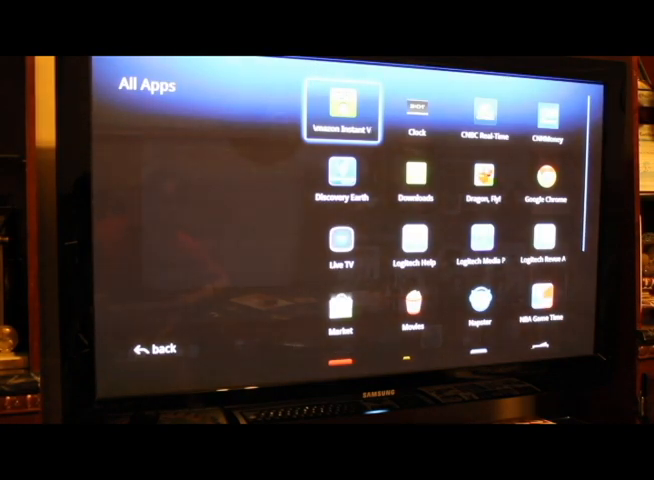
pyautogui.click(343, 250)
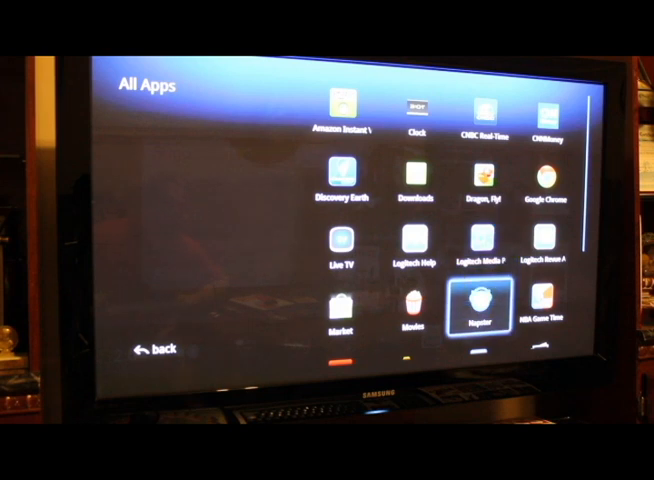
pyautogui.scroll(-3)
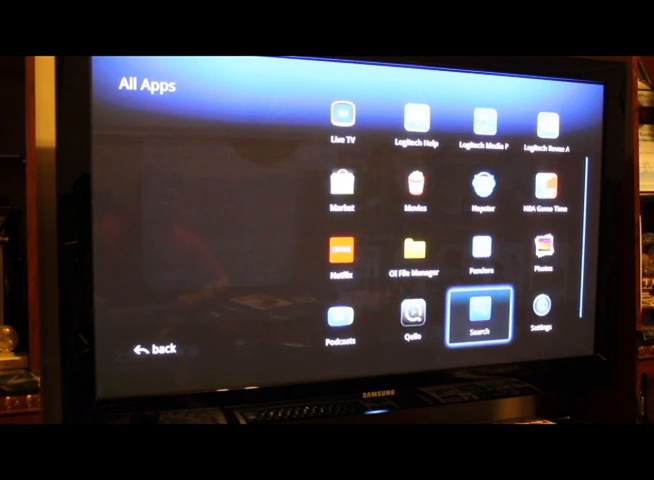
pyautogui.scroll(-3)
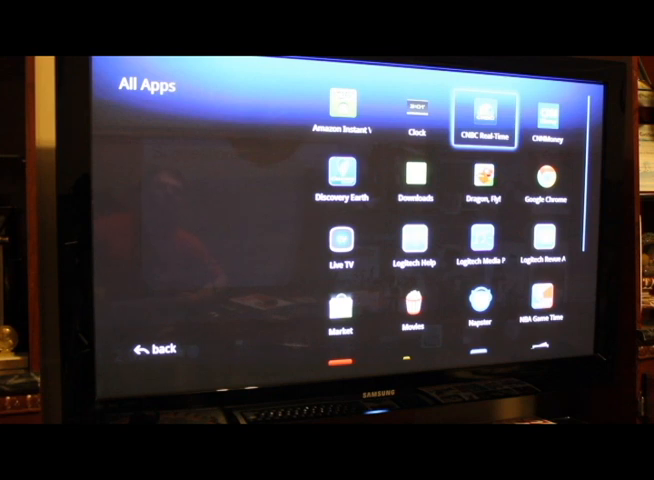
pyautogui.press('Right')
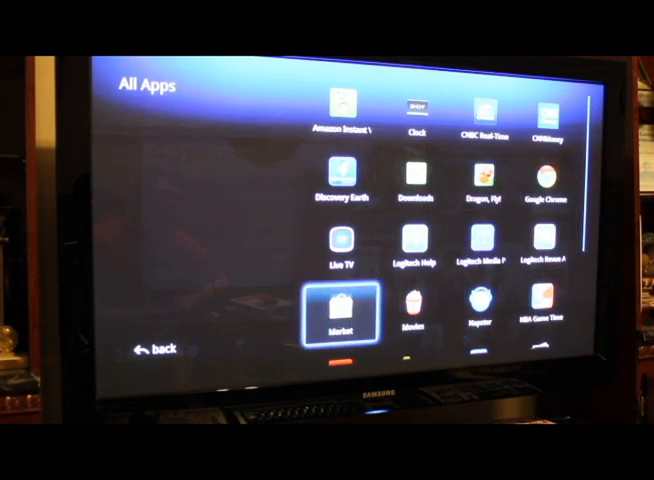
# Launch Android Market and show the Featured for TV apps under the Discovery Earth banner
pyautogui.click(339, 310)
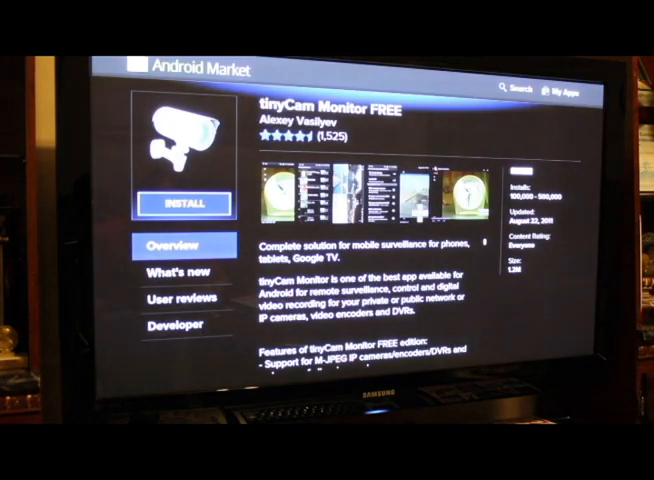
pyautogui.click(182, 203)
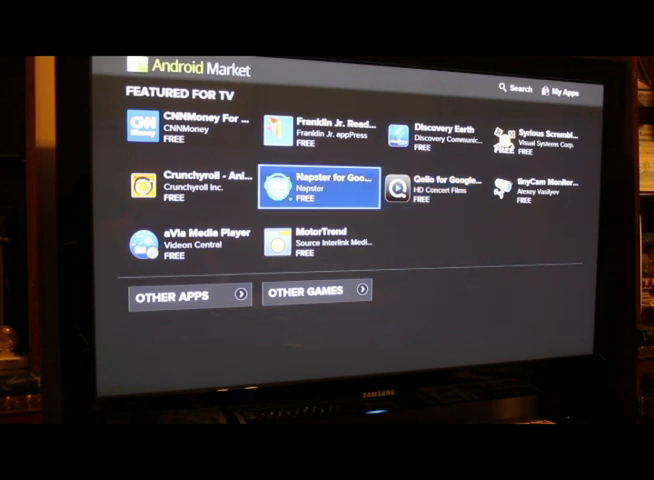
pyautogui.press('Down')
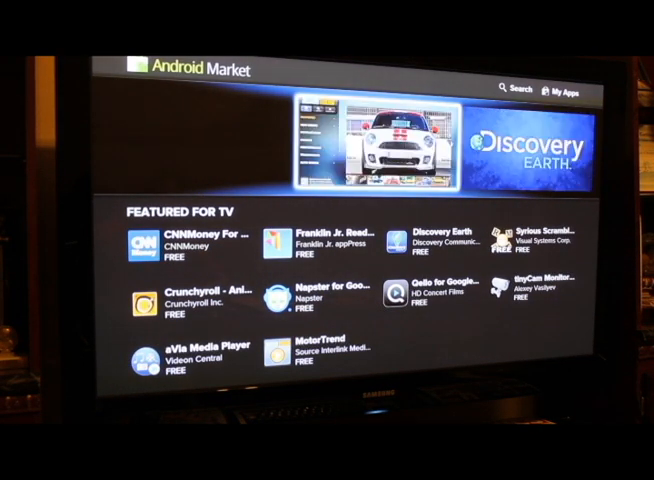
# Browse Applications down to the Entertainment row and open Flixster's Movies app page
pyautogui.scroll(-3)
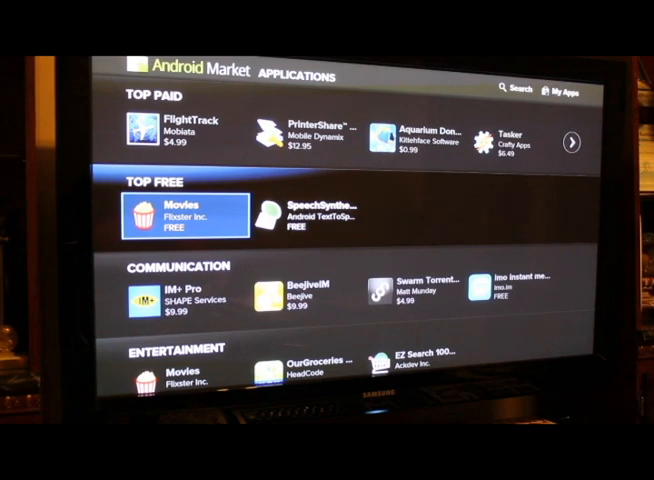
pyautogui.click(313, 216)
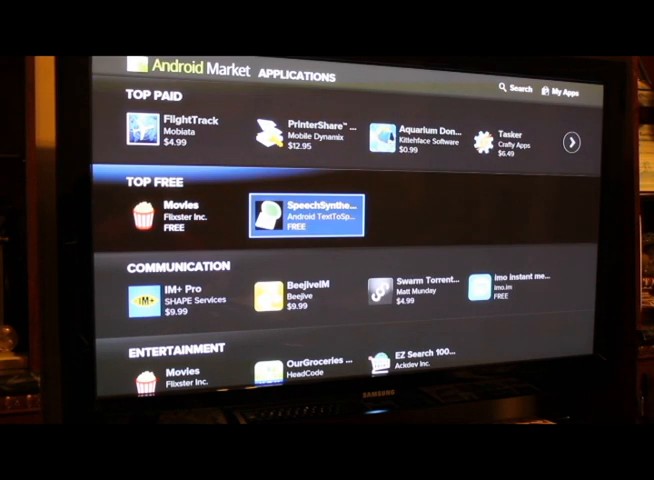
pyautogui.scroll(-3)
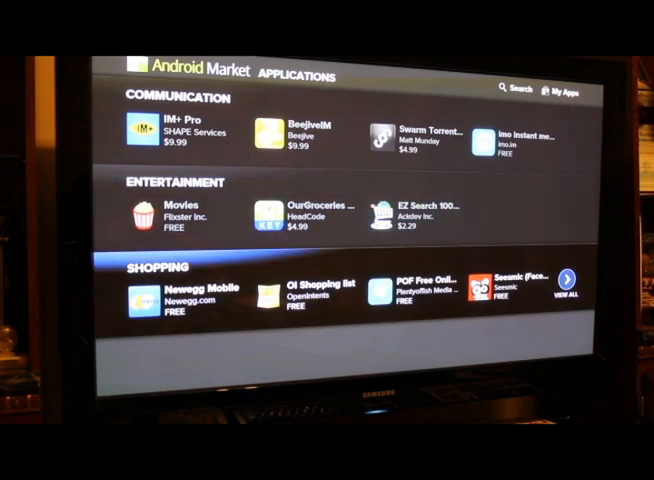
pyautogui.click(310, 215)
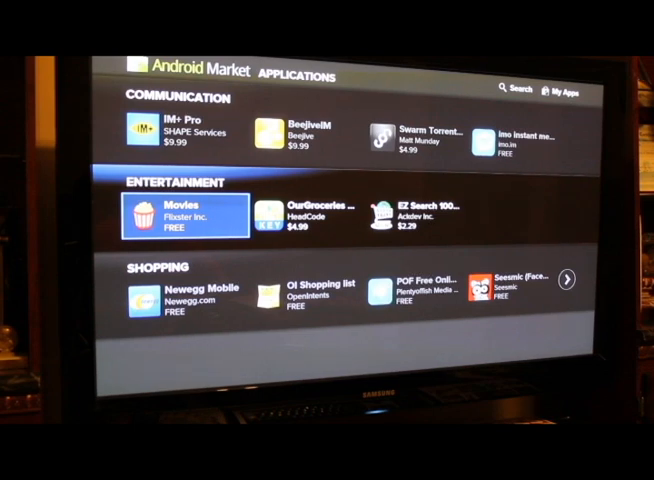
pyautogui.click(185, 215)
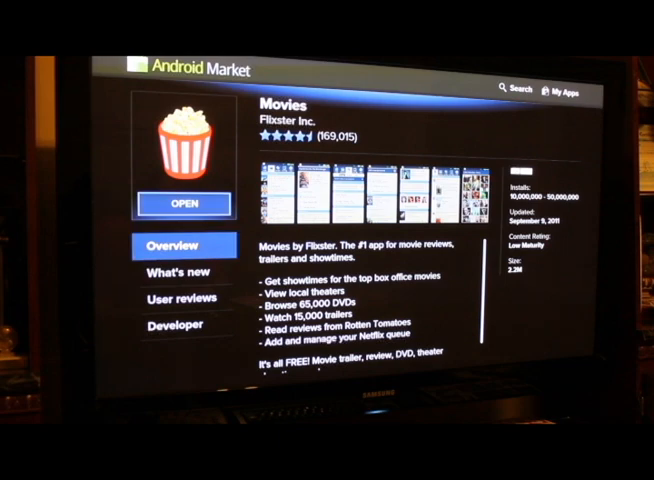
pyautogui.click(181, 203)
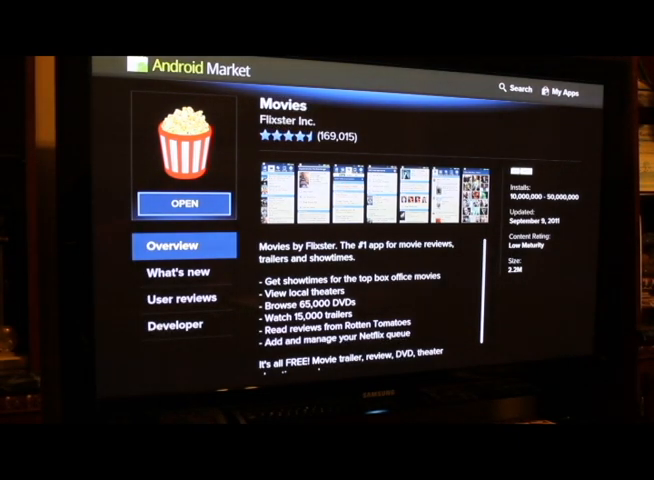
pyautogui.click(184, 202)
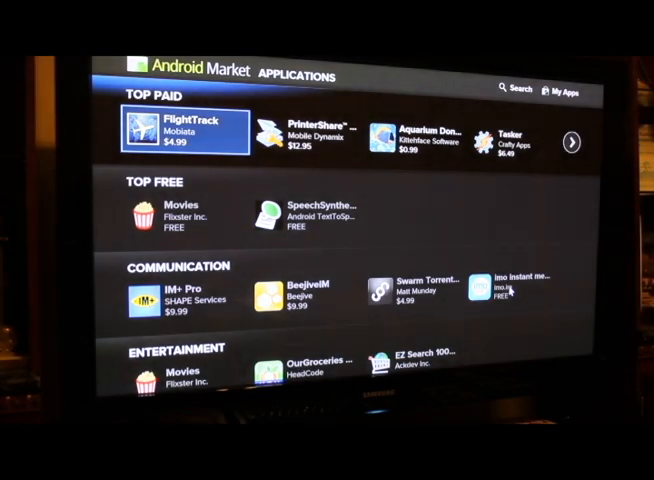
pyautogui.click(575, 90)
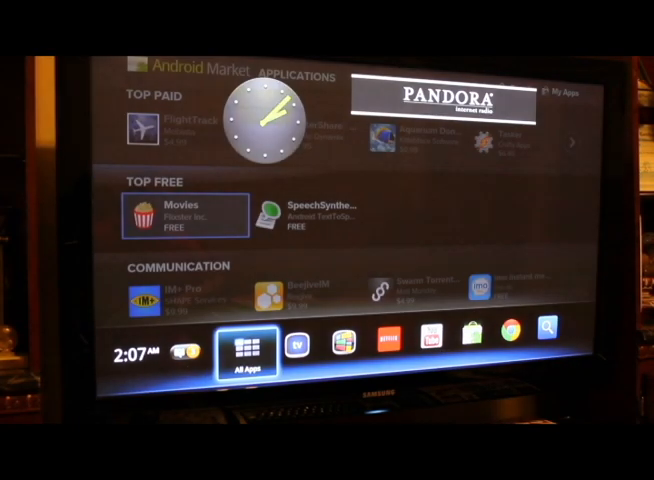
# Open the All Apps grid from the Google TV launcher bar
pyautogui.click(248, 350)
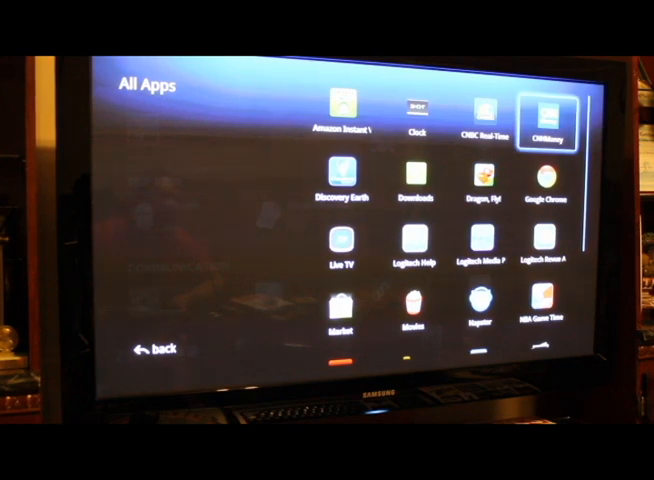
# Launch CNNMoney, return to All Apps, then launch Discovery Earth
pyautogui.click(547, 115)
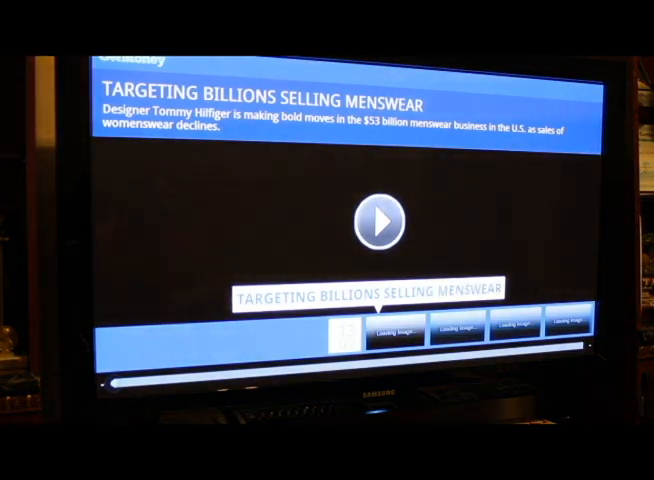
pyautogui.click(377, 218)
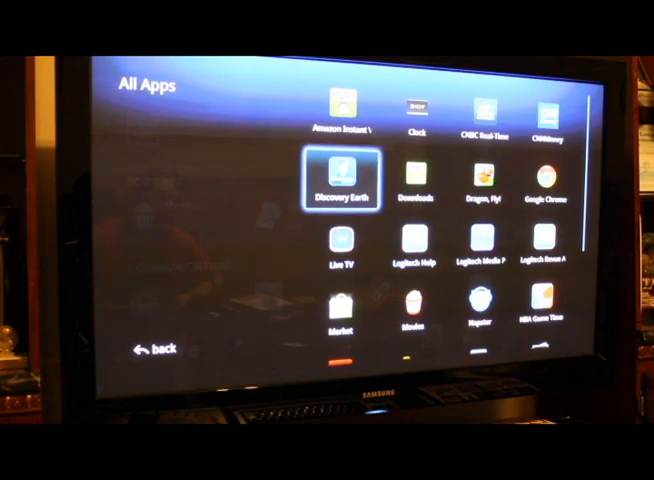
pyautogui.click(344, 178)
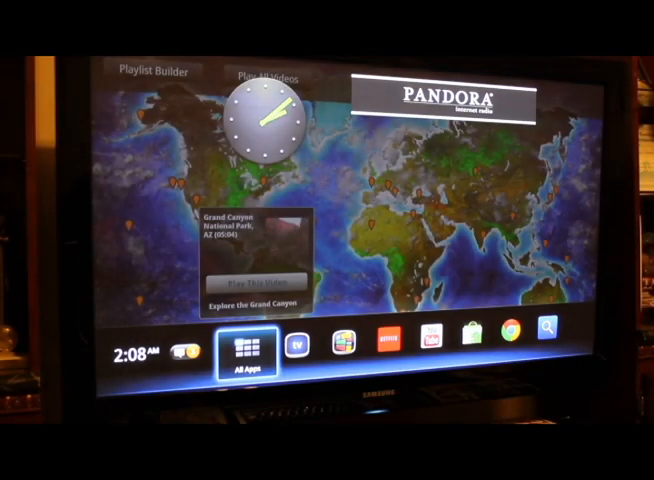
pyautogui.click(243, 352)
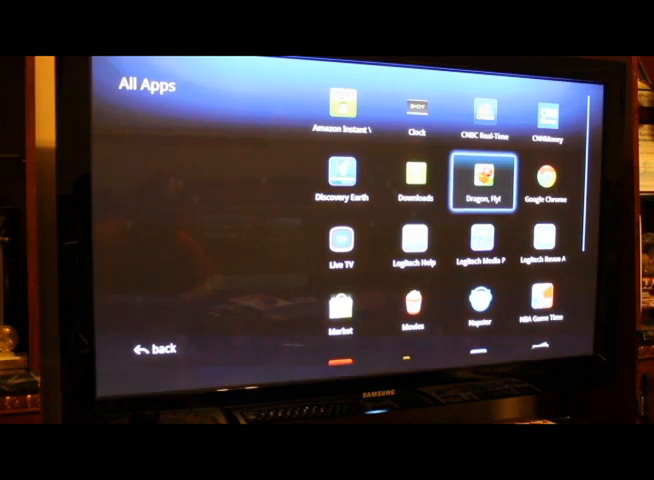
pyautogui.click(491, 175)
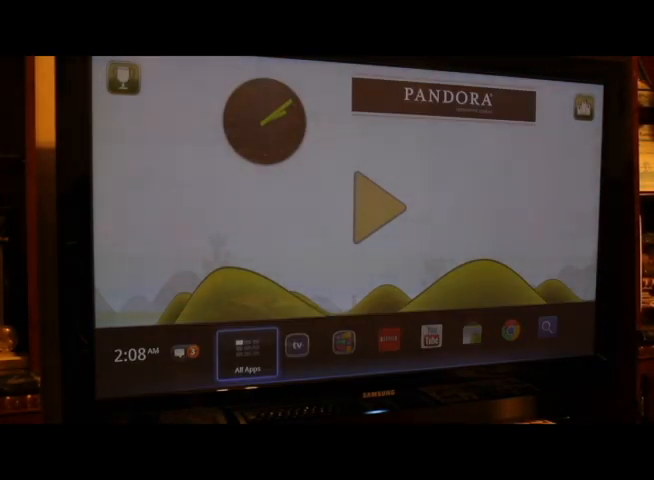
pyautogui.click(246, 356)
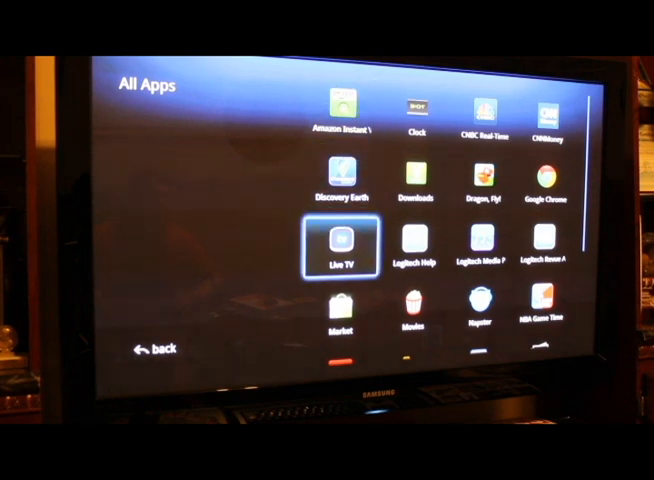
# Launch Logitech Media Player, browse its All folder, then bring up the home bar
pyautogui.press('Right')
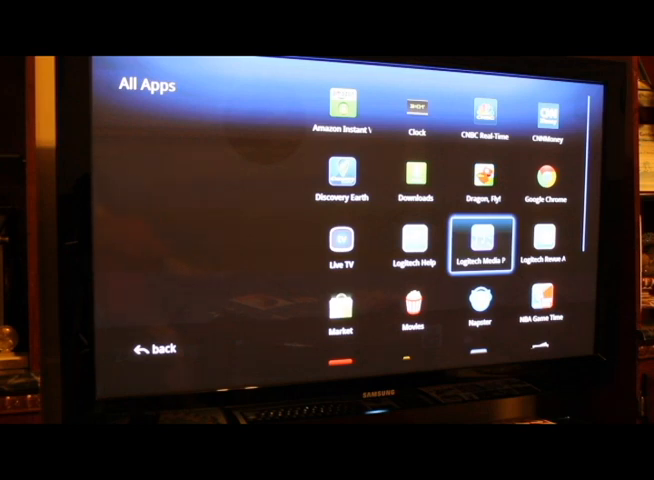
pyautogui.click(478, 250)
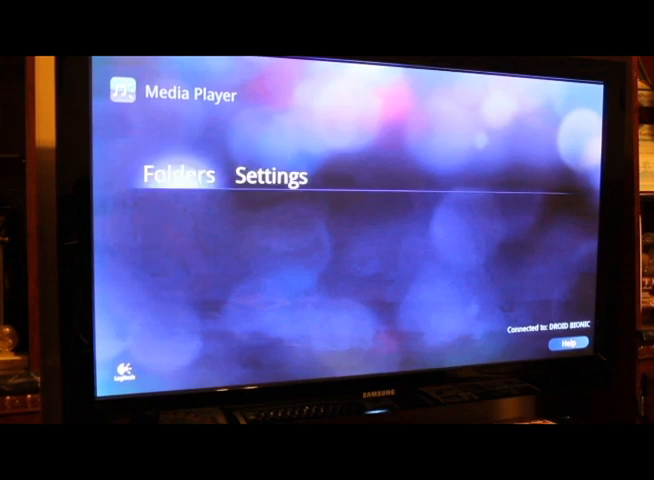
pyautogui.click(178, 172)
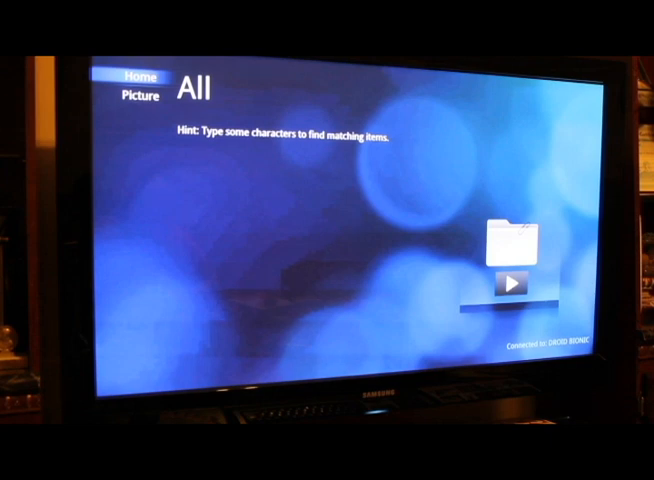
pyautogui.click(139, 95)
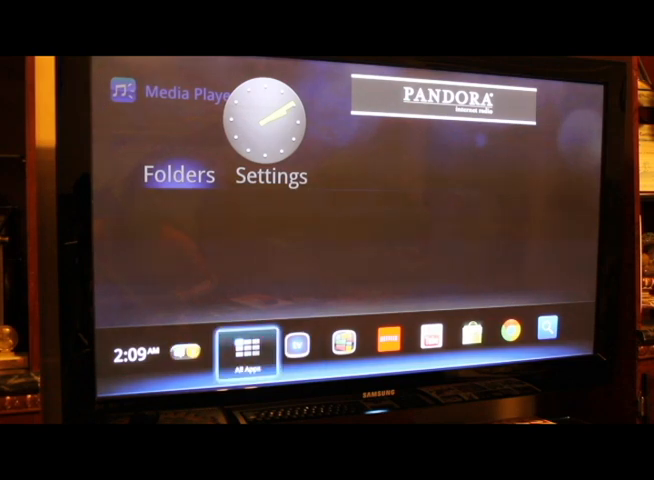
# Open the notifications panel and switch to its Recent apps list
pyautogui.click(512, 347)
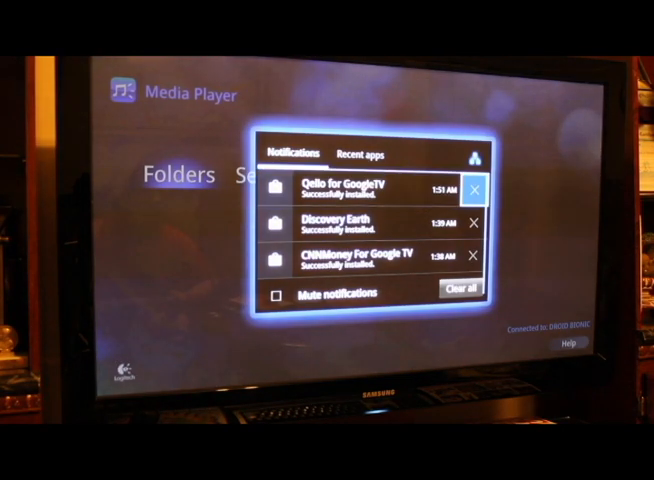
pyautogui.click(360, 153)
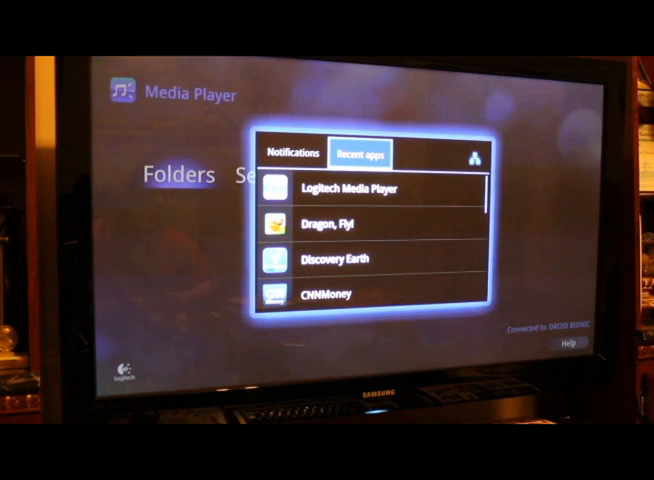